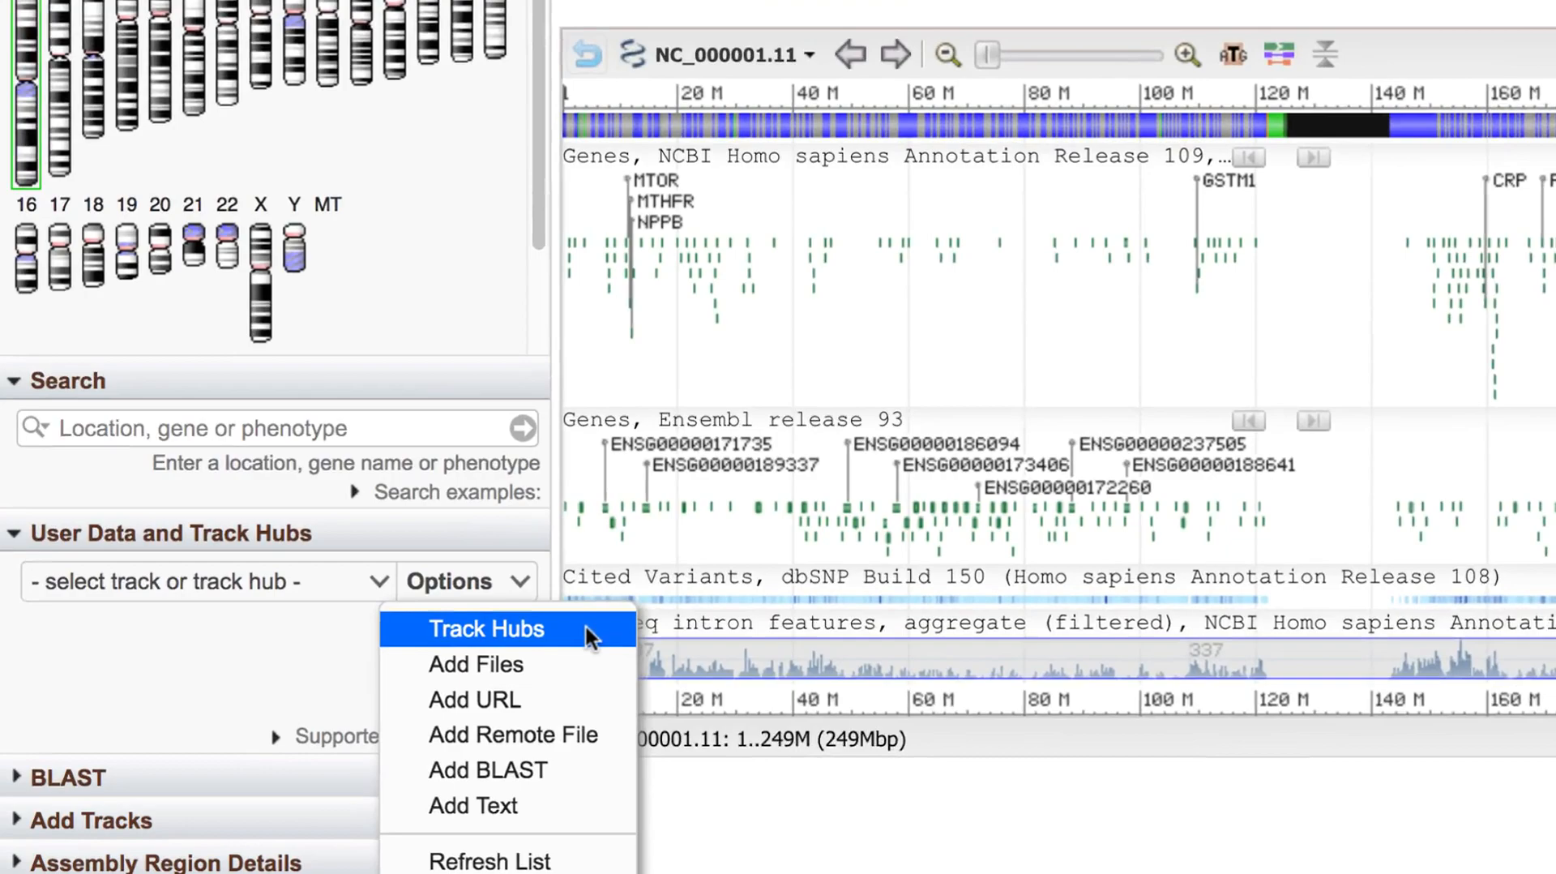
Reach the Track Hubs option to bring up the registry search form for GRCh38.
scroll(down, 3)
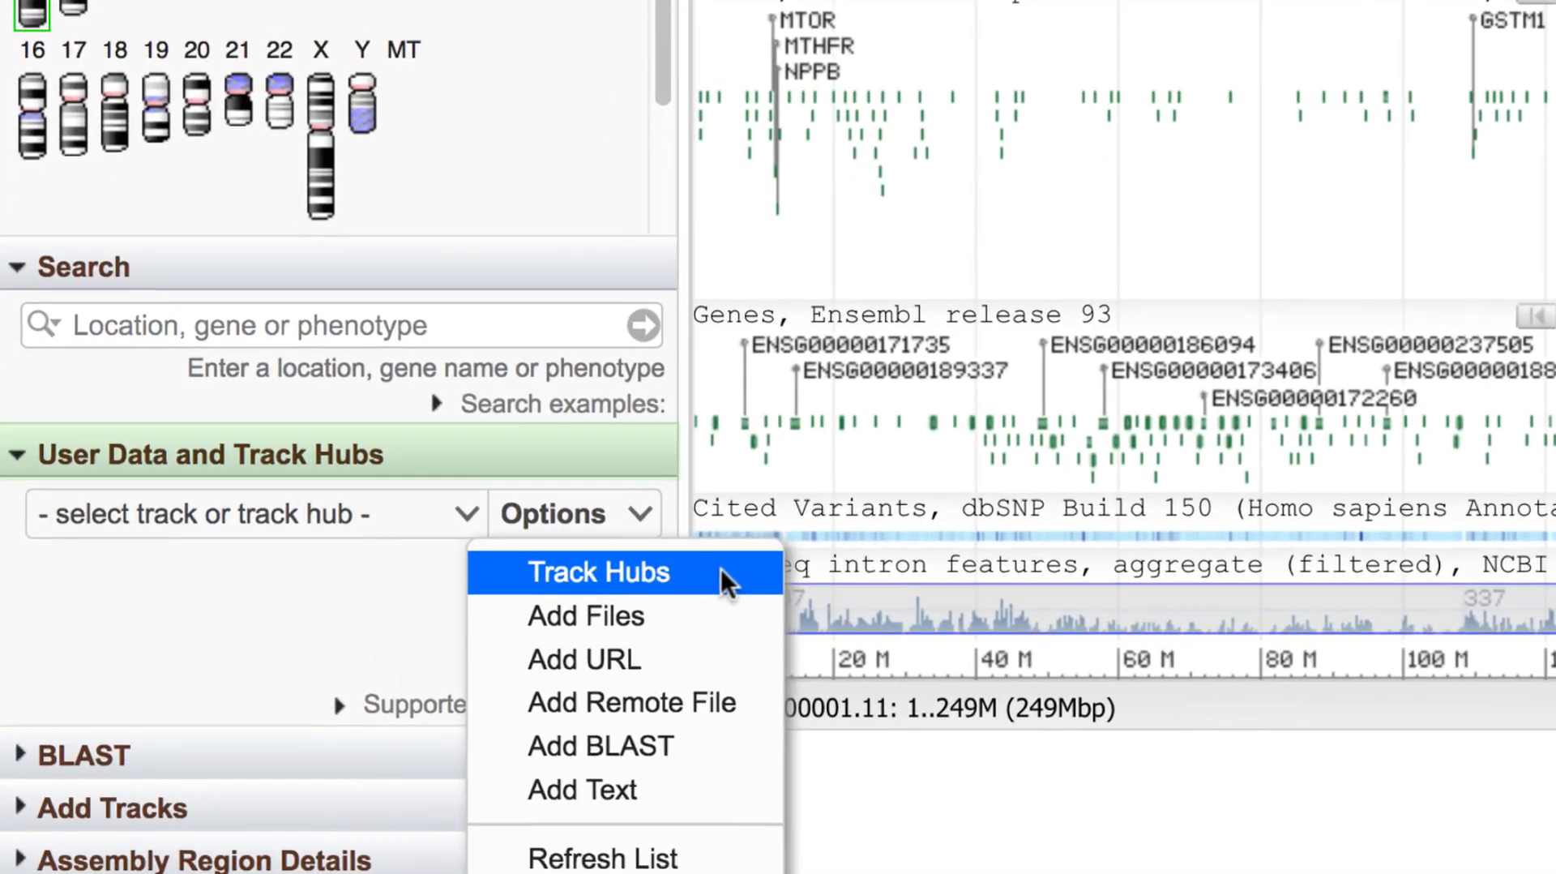
click(600, 572)
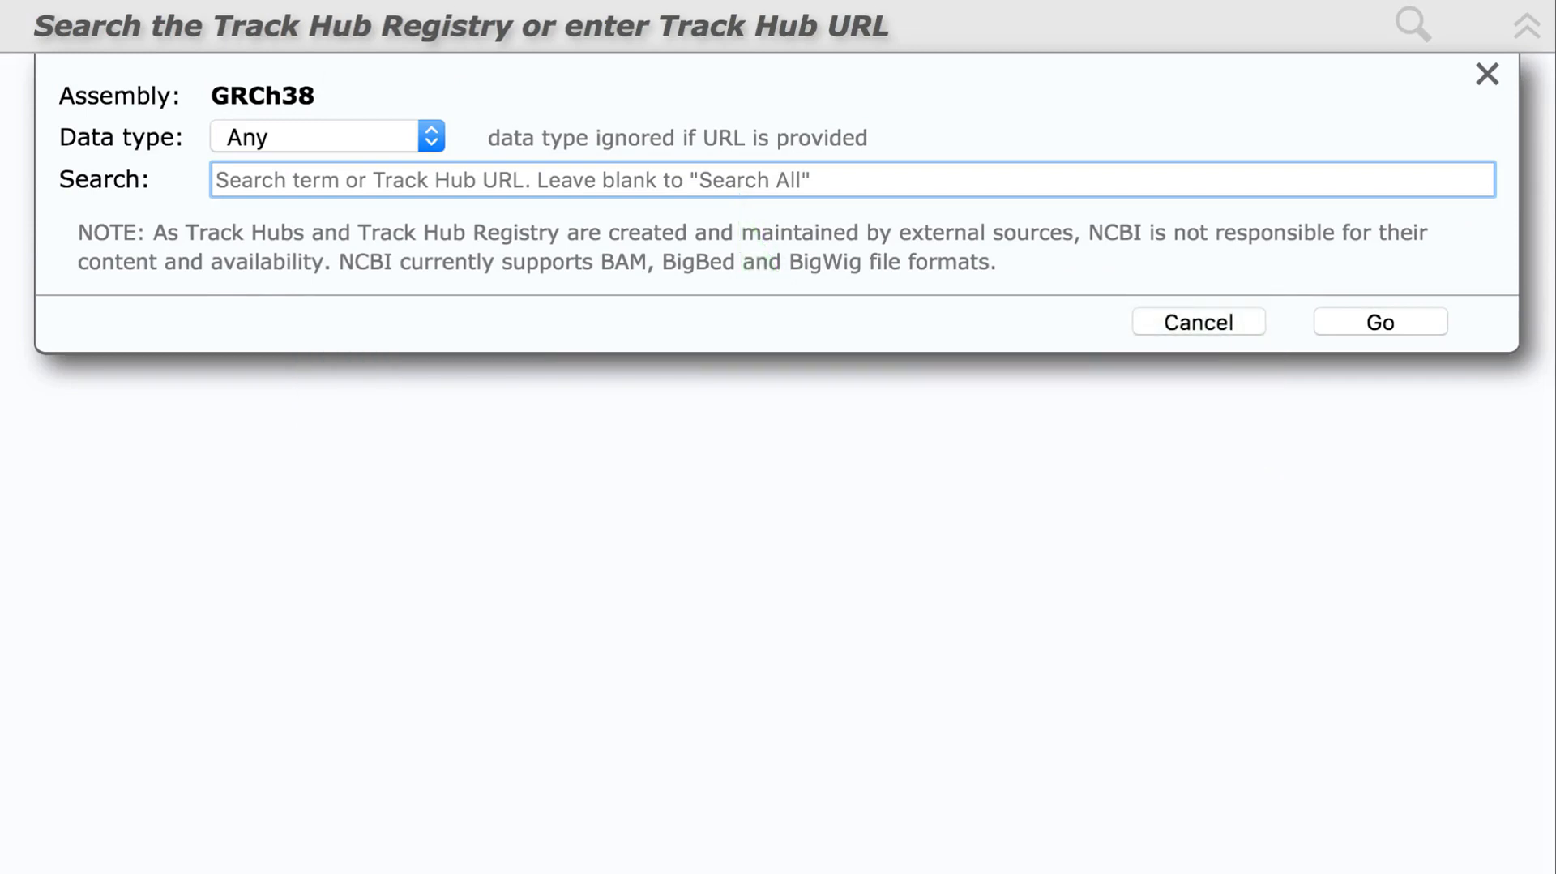
Search the registry for 'gencod', returning the two GENCODE hubs and PhyloCSF.
text(gencod)
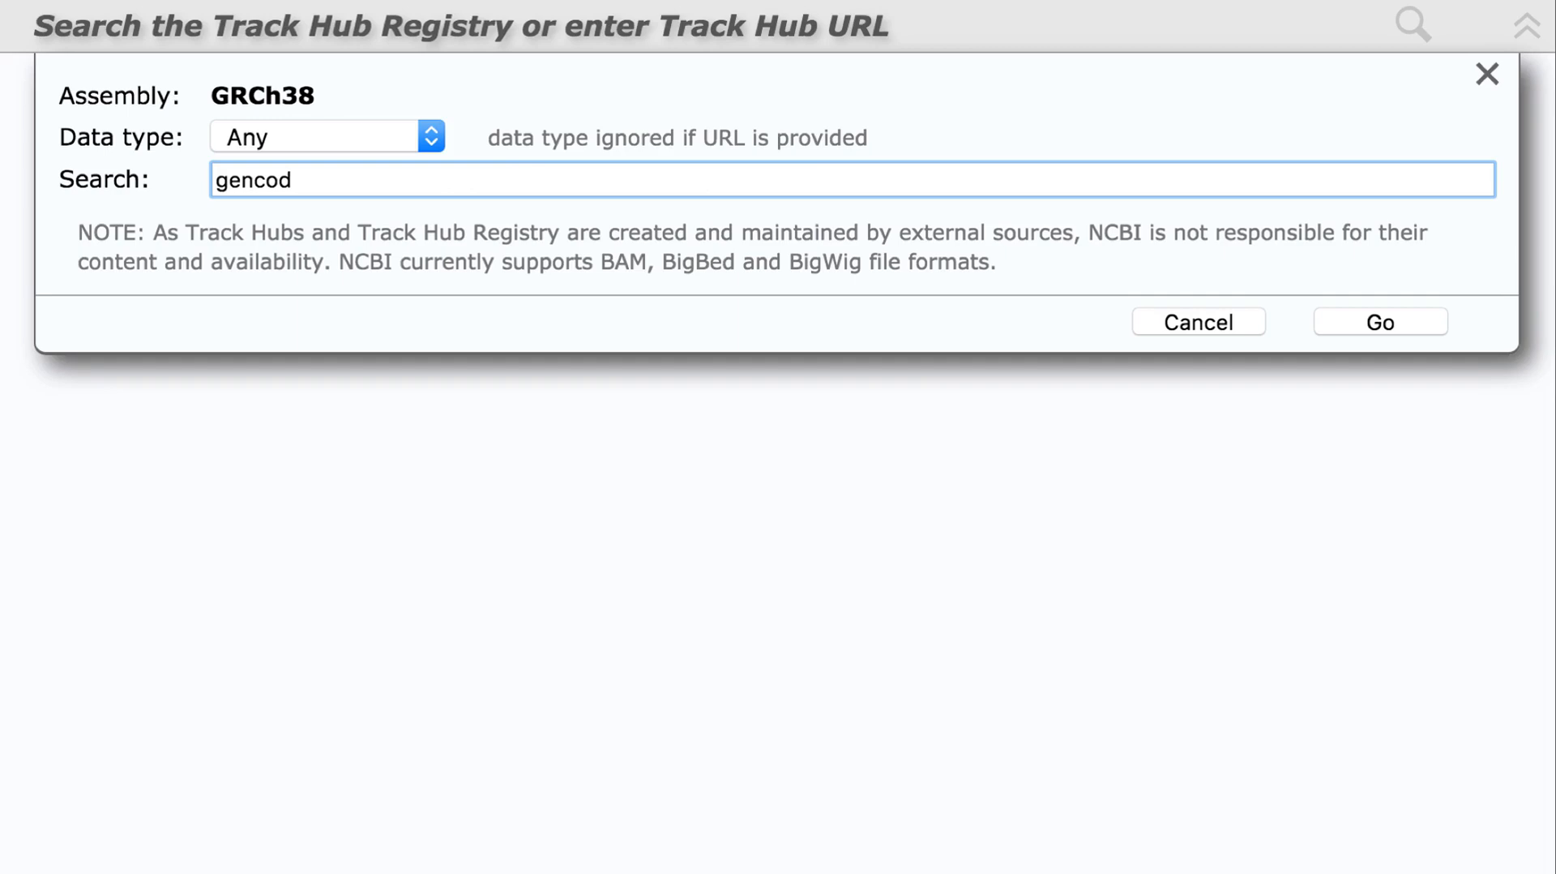
click(1377, 321)
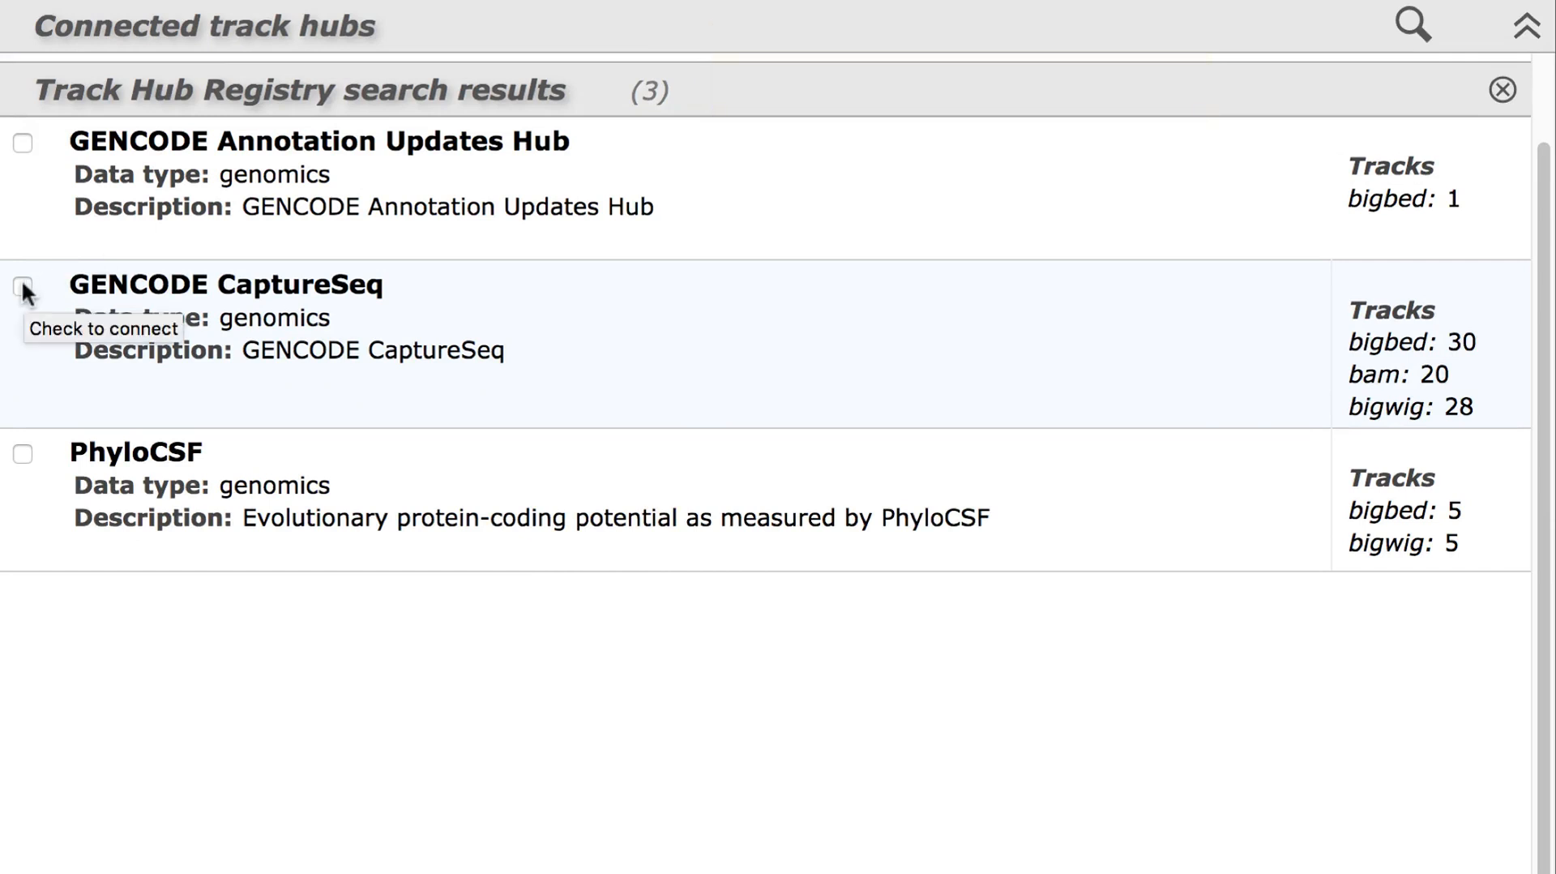
Connect the GENCODE CaptureSeq hub and expand its hg38 list to the HiSeq Signal bigWig tracks.
click(22, 285)
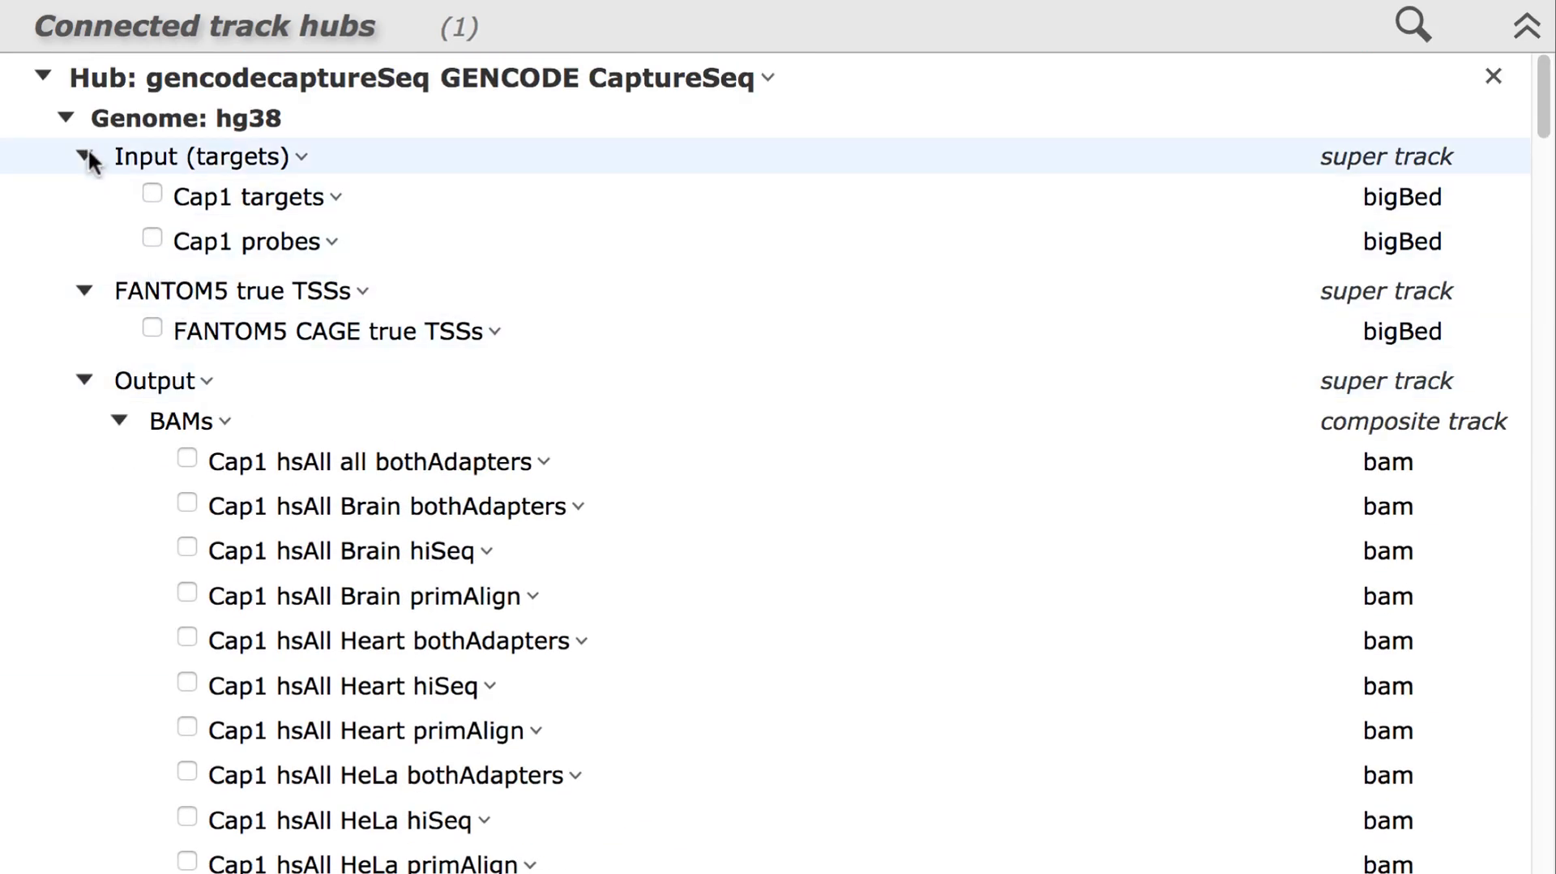
click(86, 155)
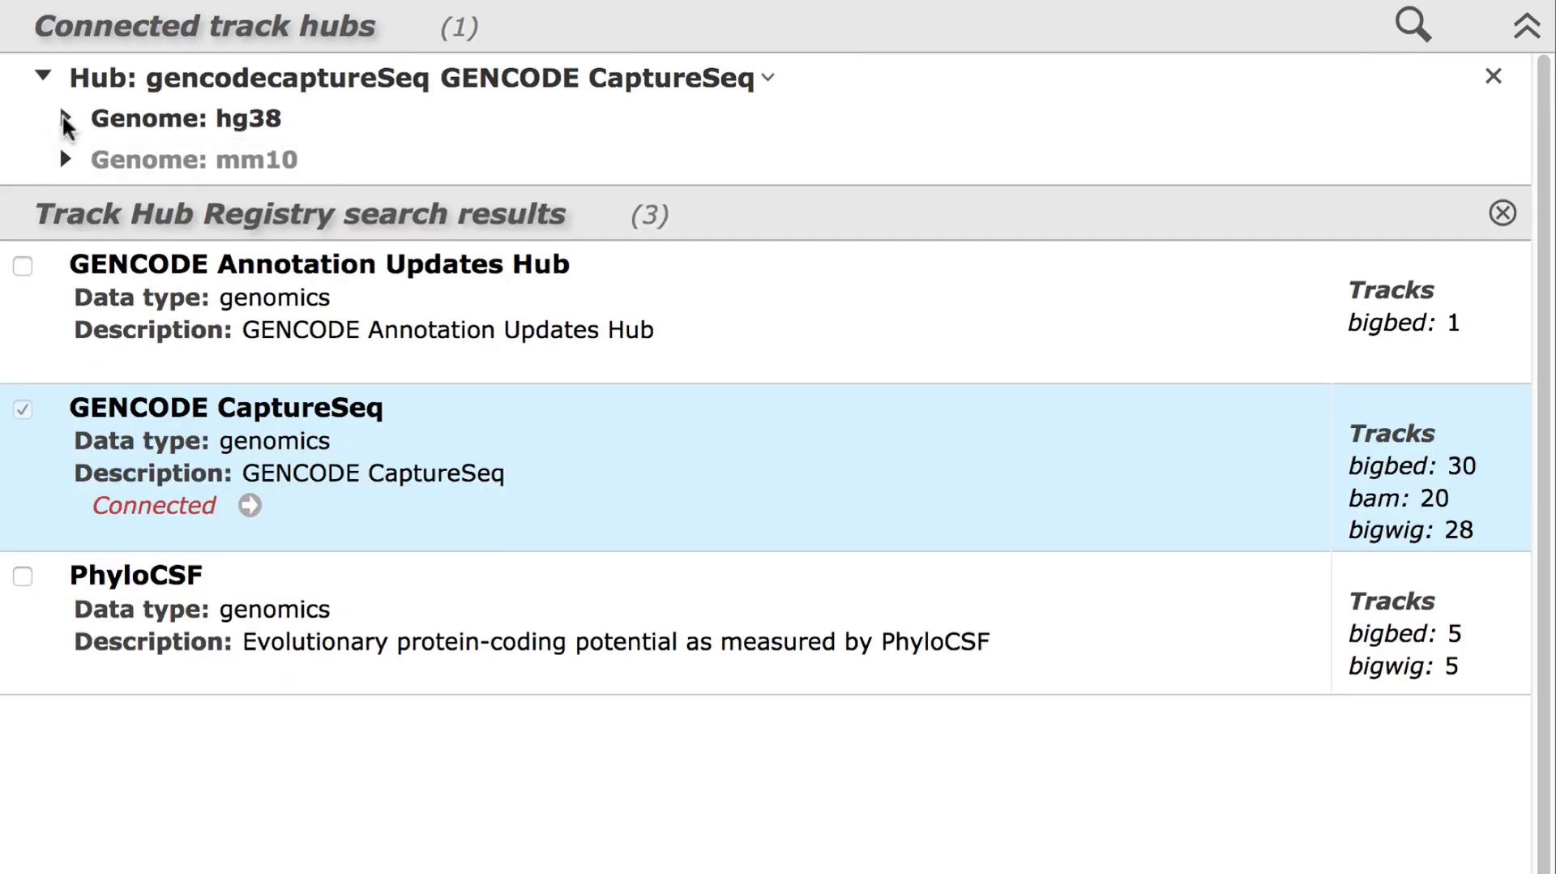
click(65, 119)
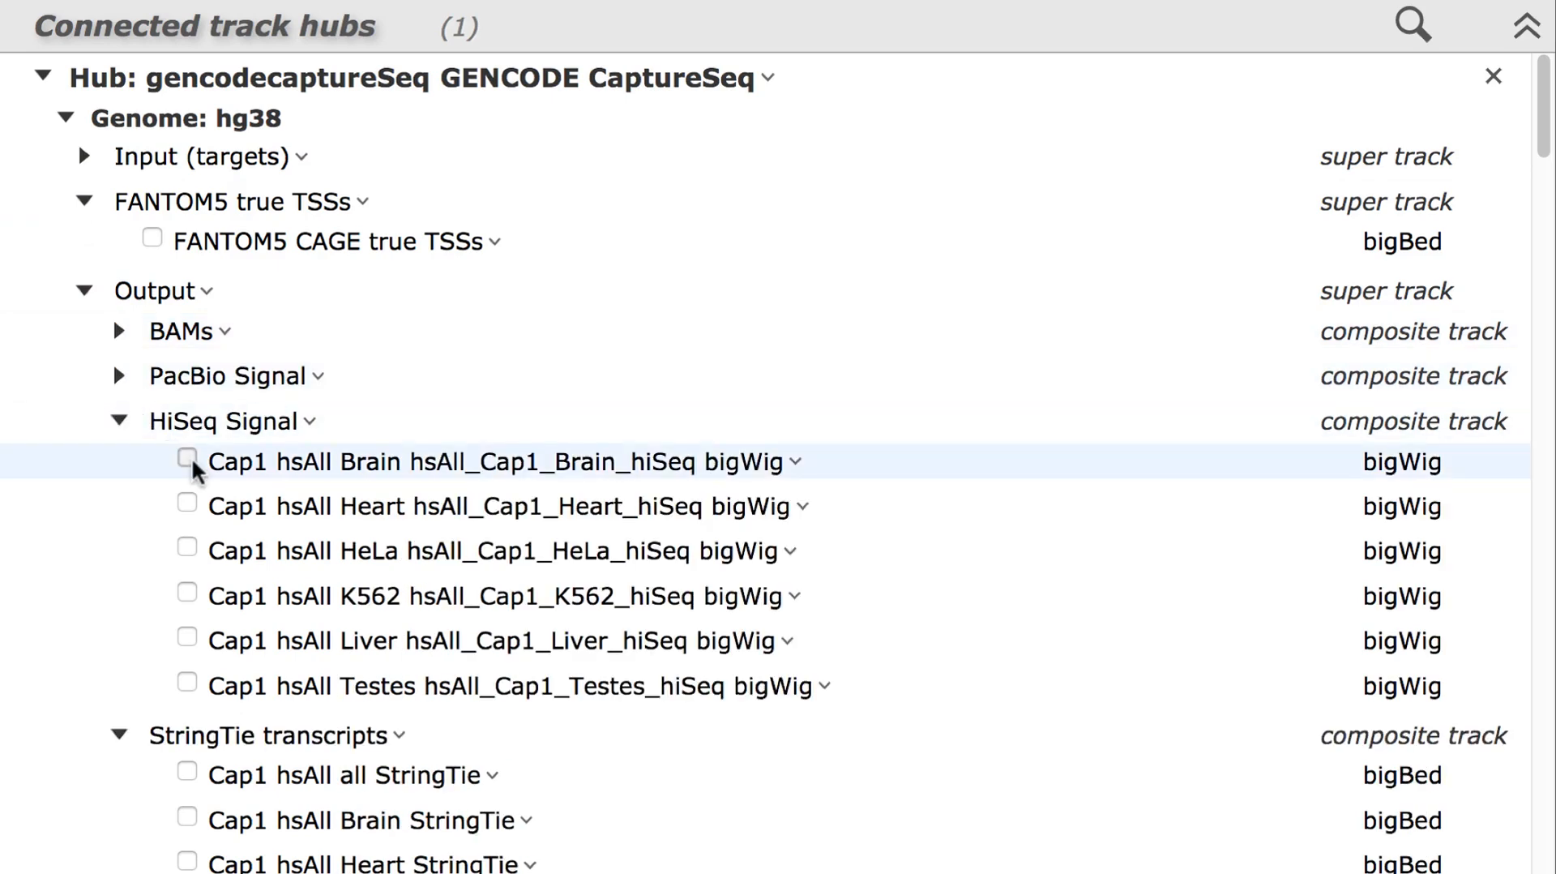
Enable the Cap1 hsAll Brain hiSeq bigWig track under Output > HiSeq Signal.
click(188, 460)
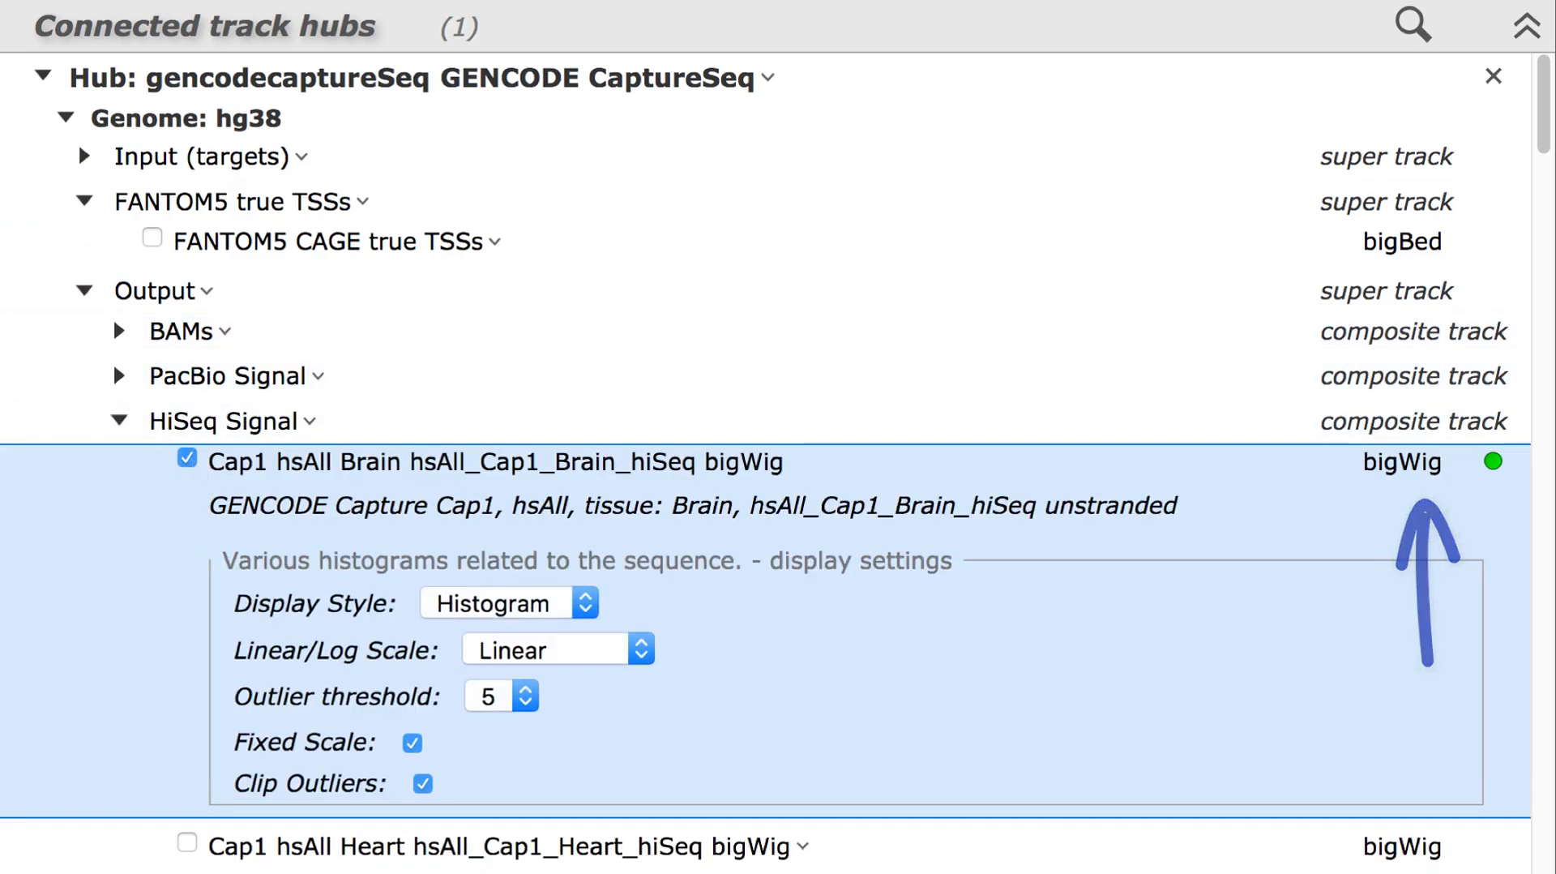
scroll(down, 3)
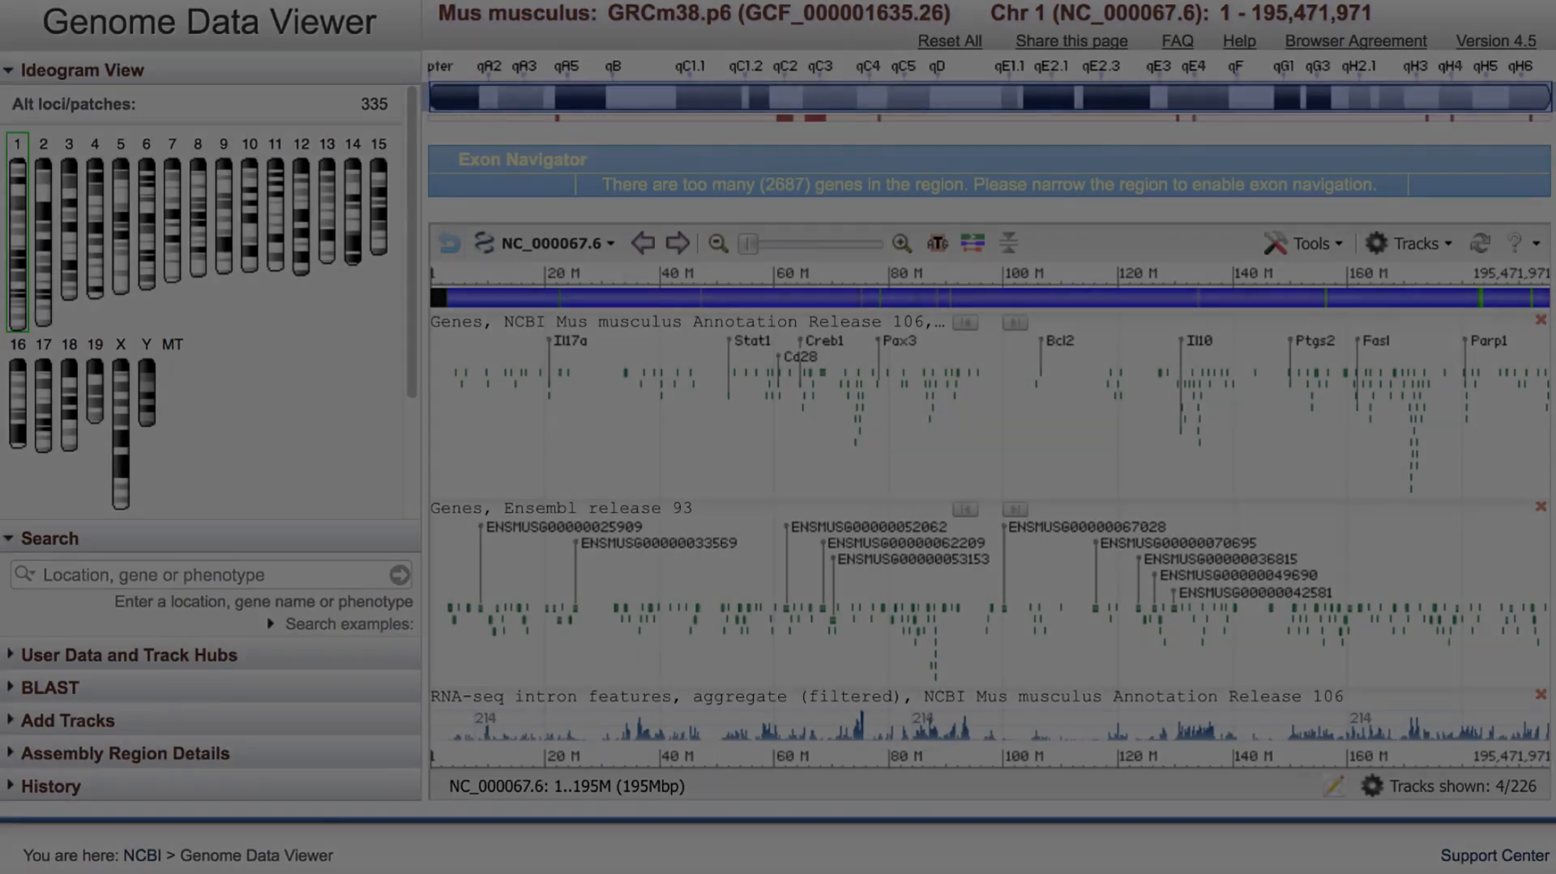
Via Configure Track Hubs, select the Brain hiSeq signal and StringTie transcript tracks for the mouse view.
click(1409, 243)
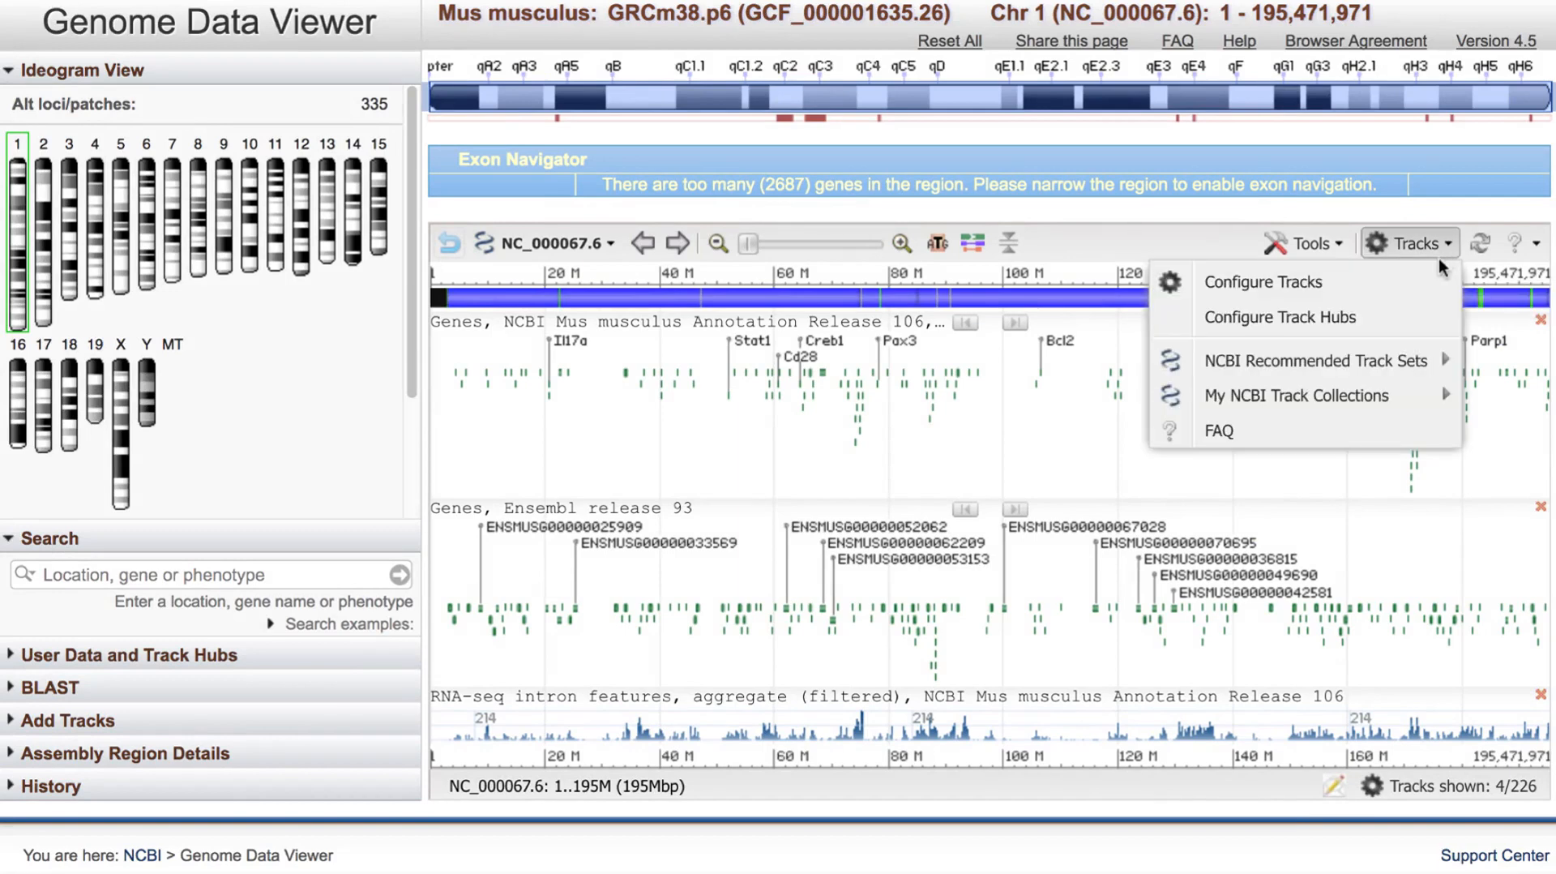
click(1278, 316)
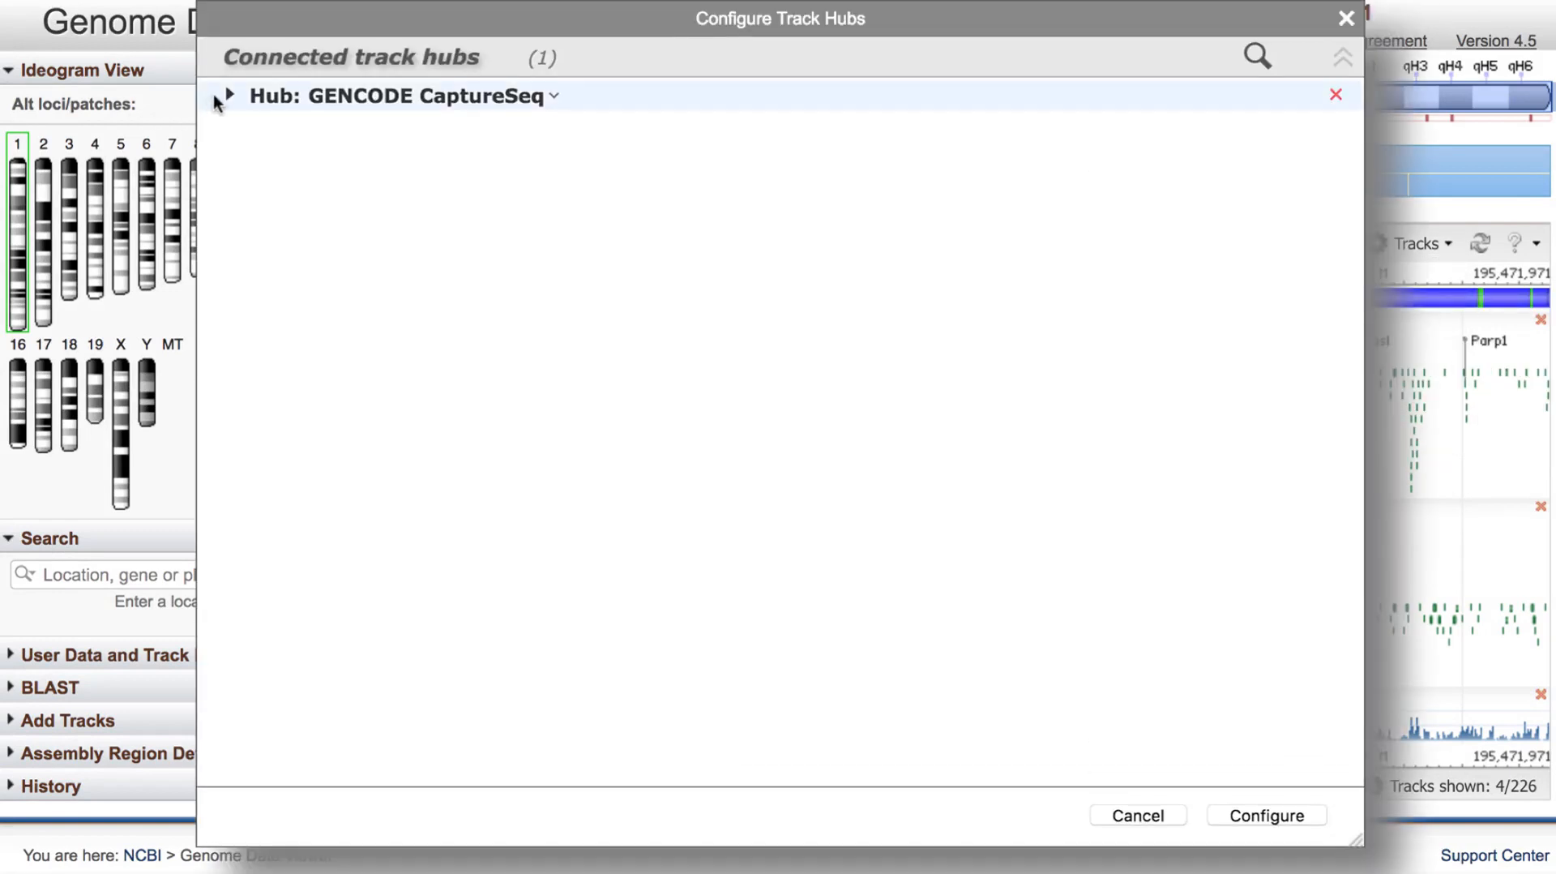
click(225, 95)
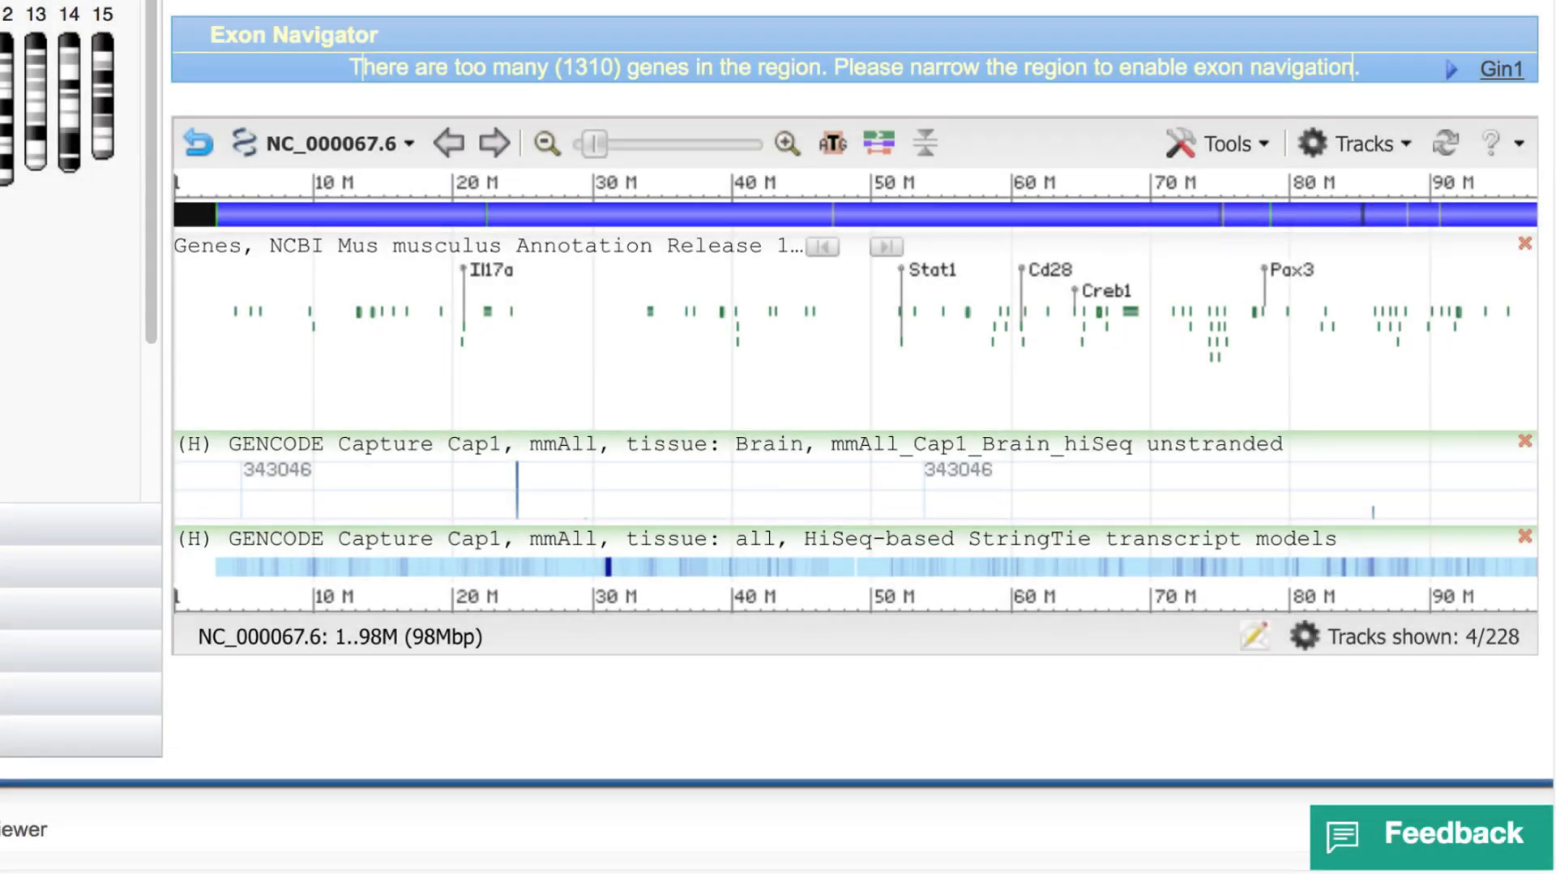
drag(922, 522, 1250, 735)
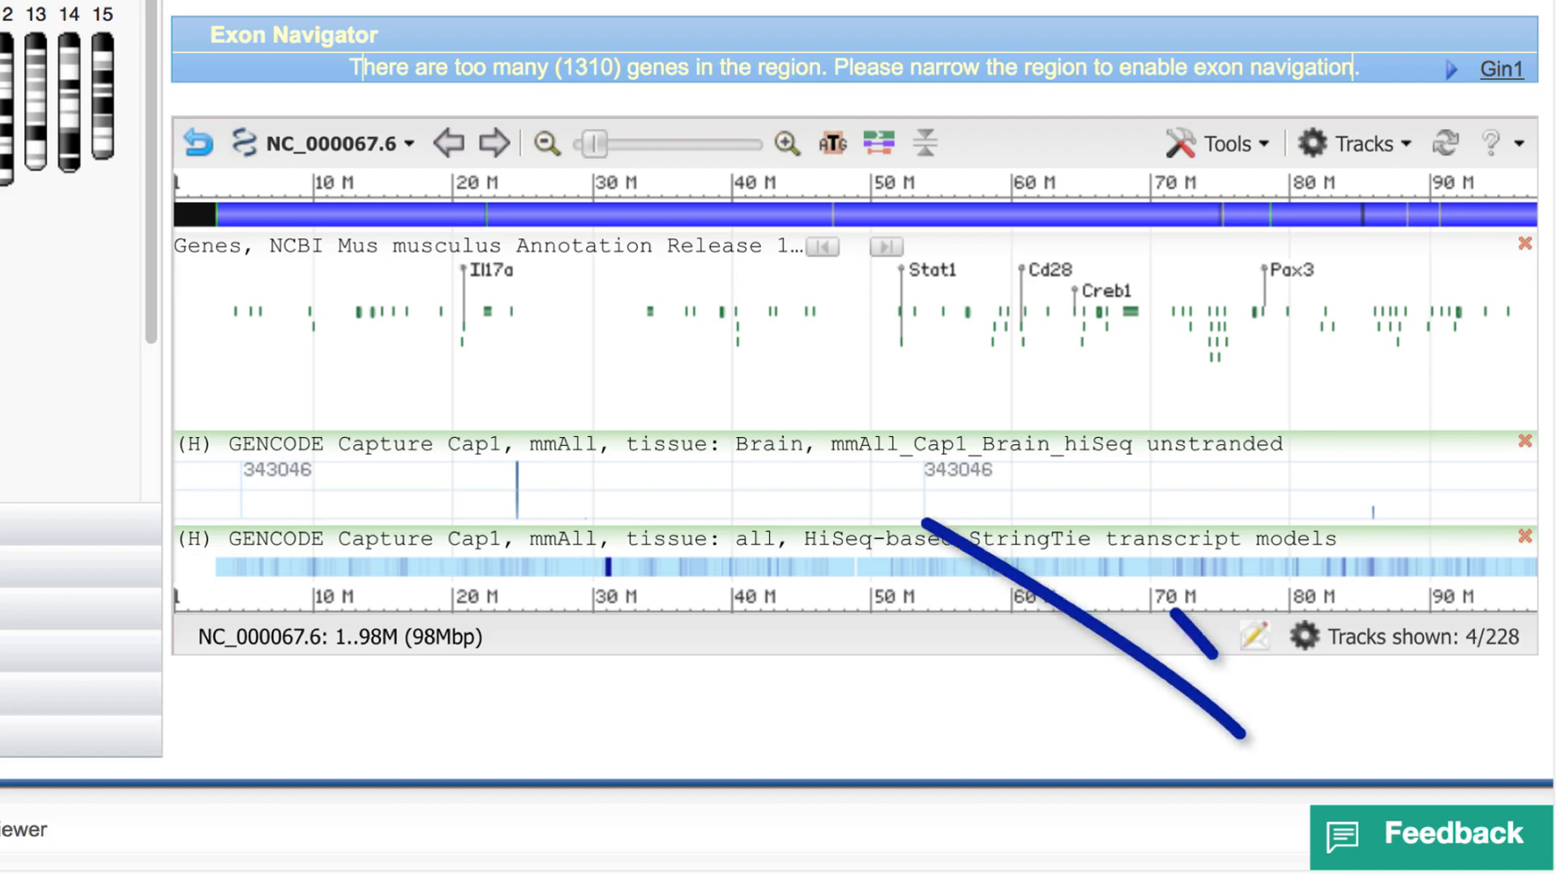